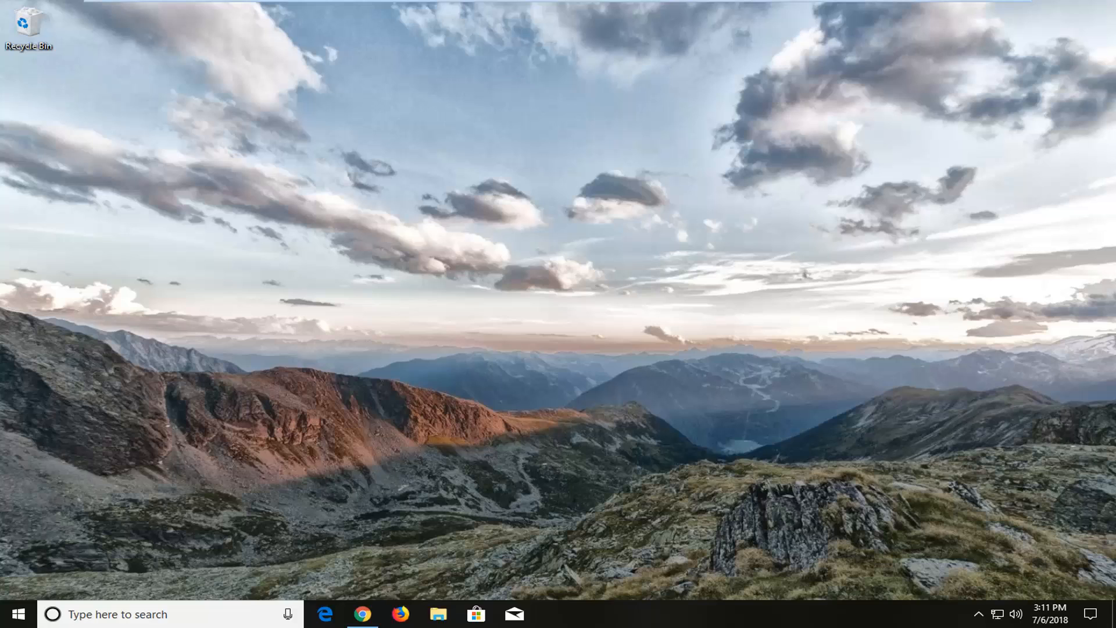
mouse_move(554, 571)
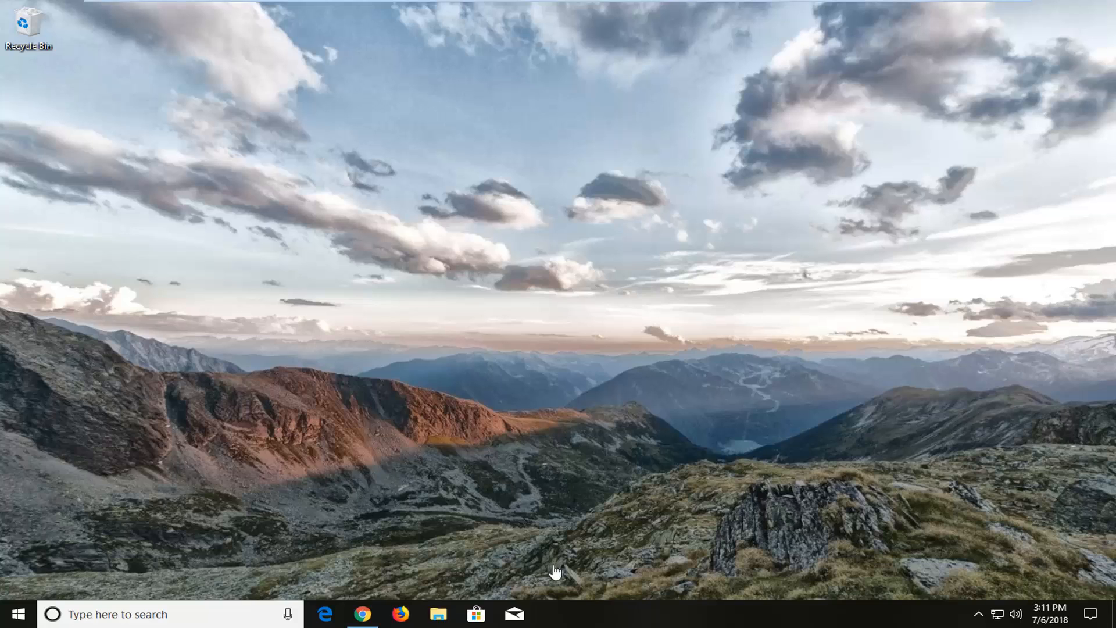
mouse_move(637, 620)
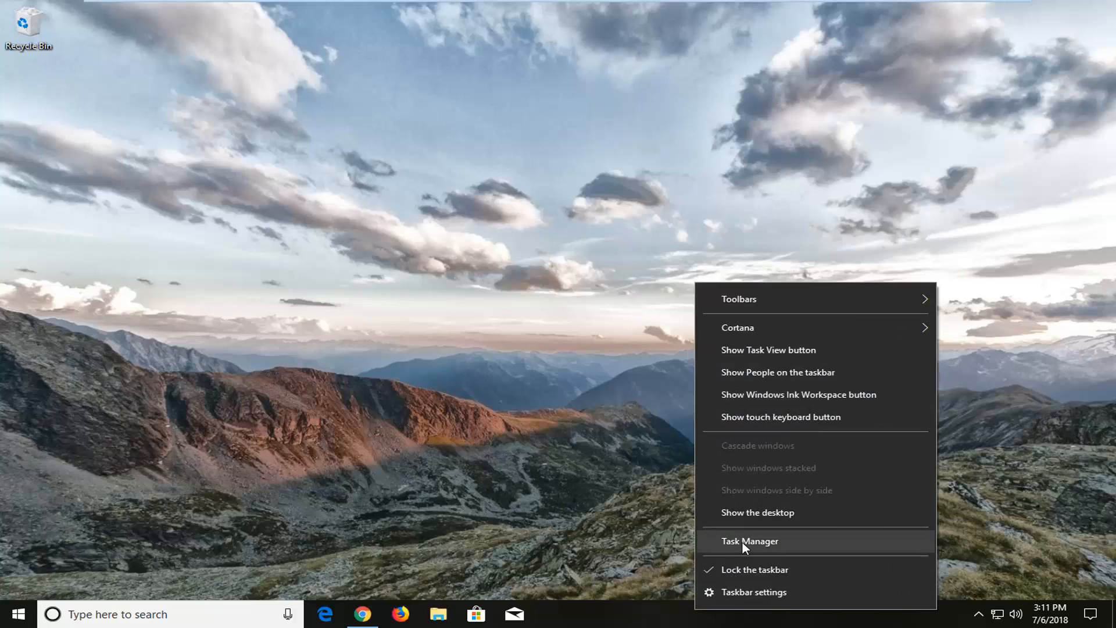
Step: Launch Task Manager from the taskbar context menu
left_click(750, 540)
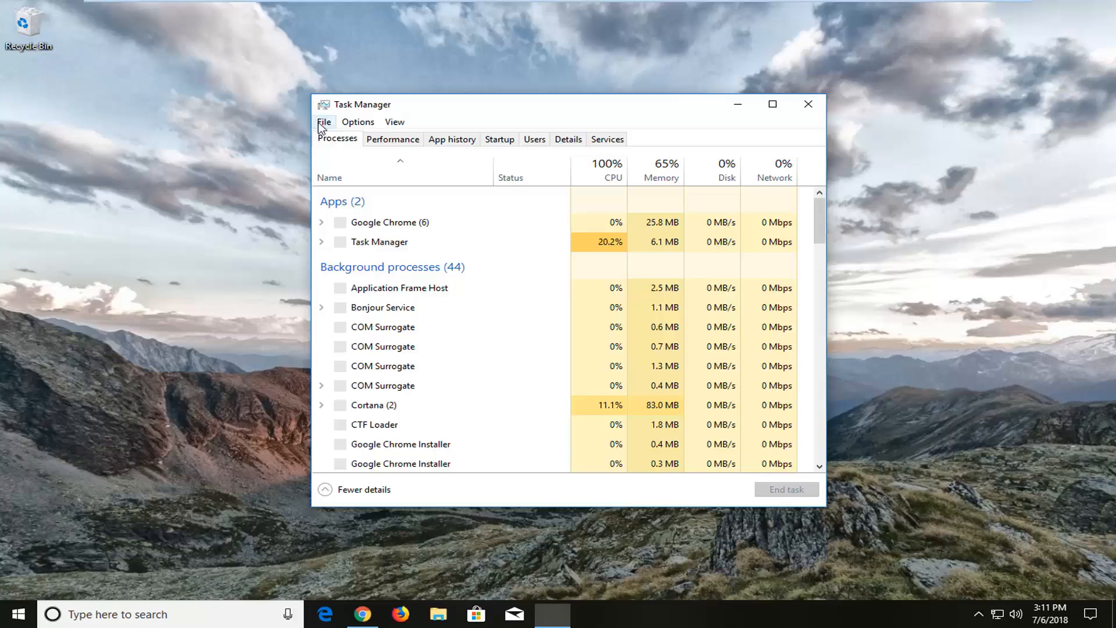
Step: Start File > Run new task and bring up the Browse file picker in System32
left_click(324, 122)
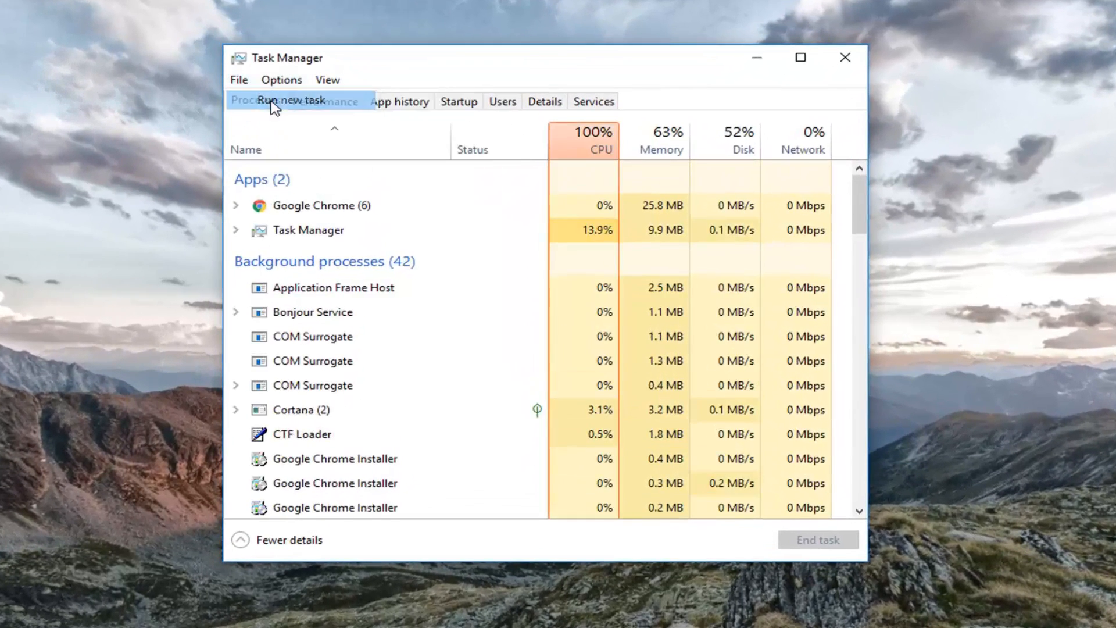
left_click(287, 102)
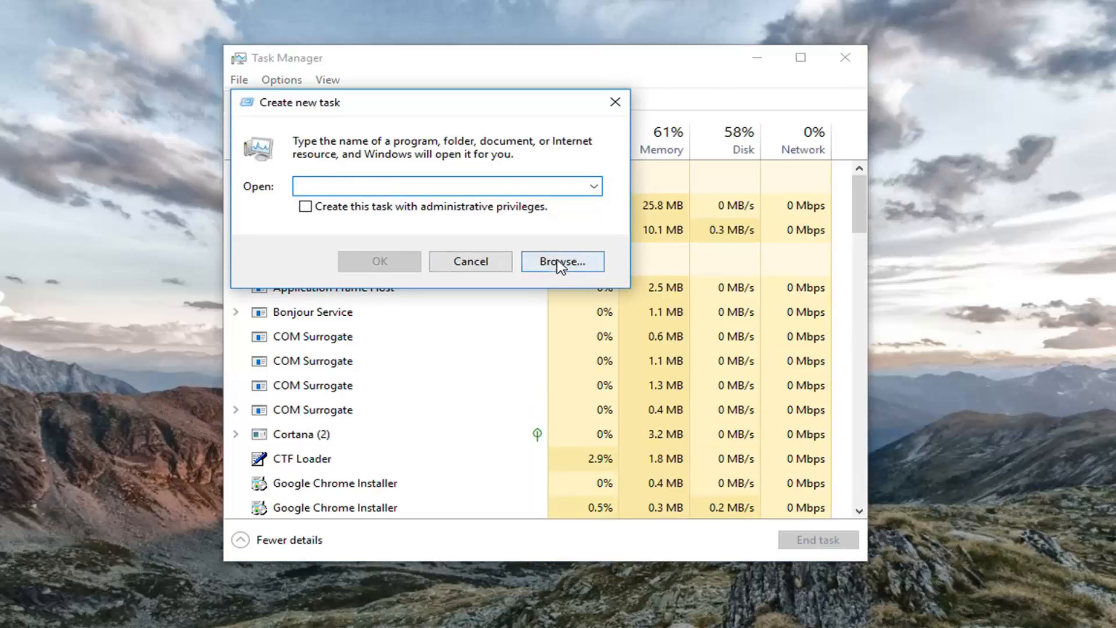
left_click(553, 264)
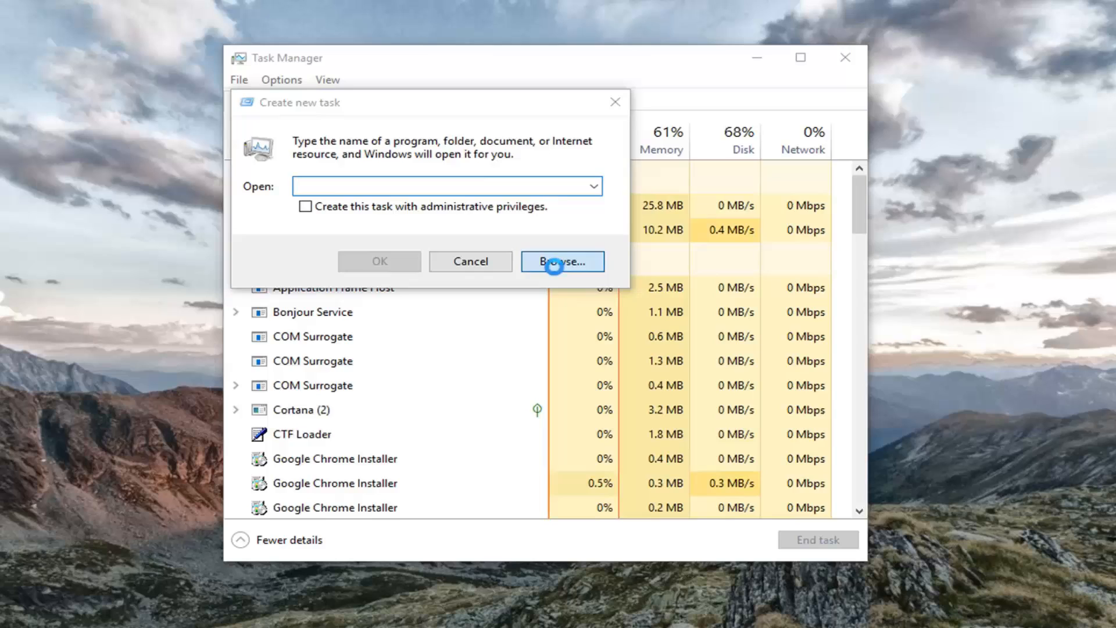
left_click(561, 262)
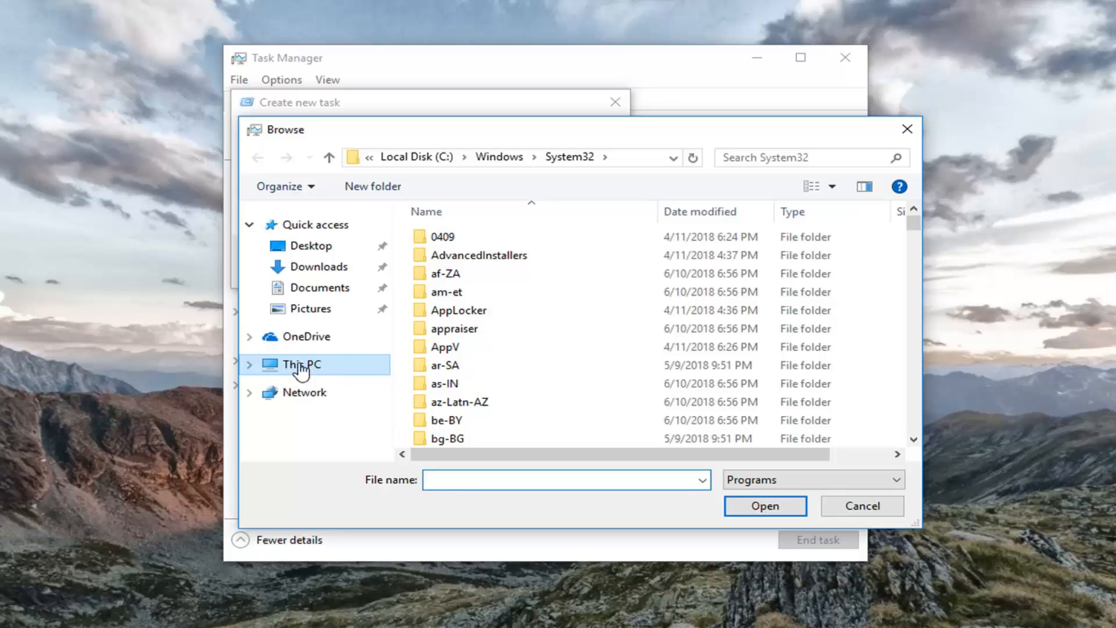
Step: Navigate via This PC into Local Disk (C:) and the Program Files folder
left_click(301, 364)
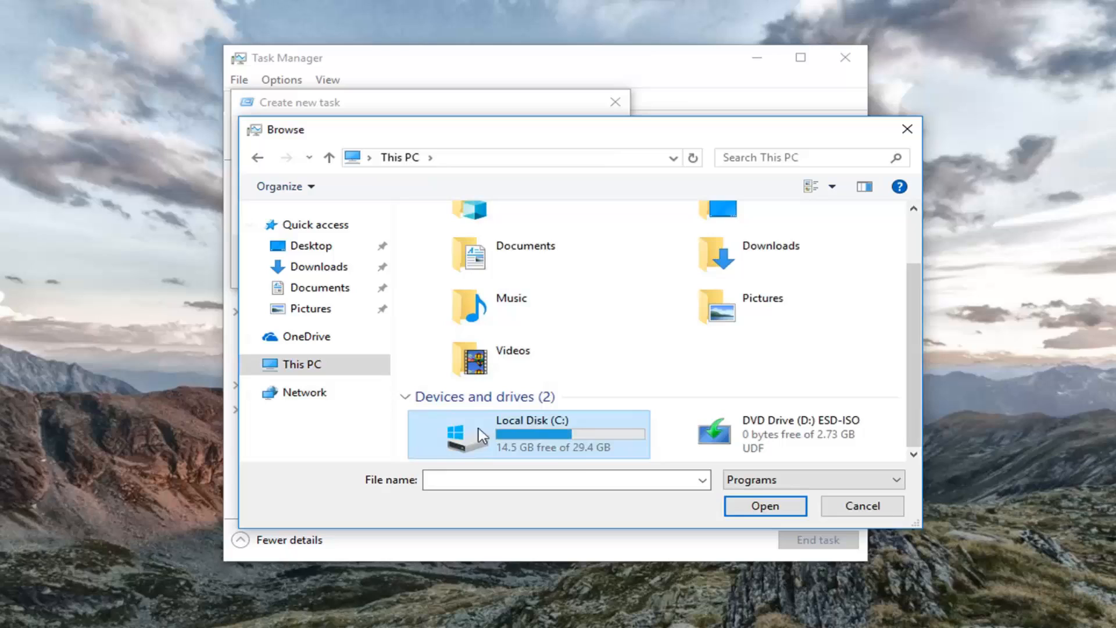
mouse_move(454, 446)
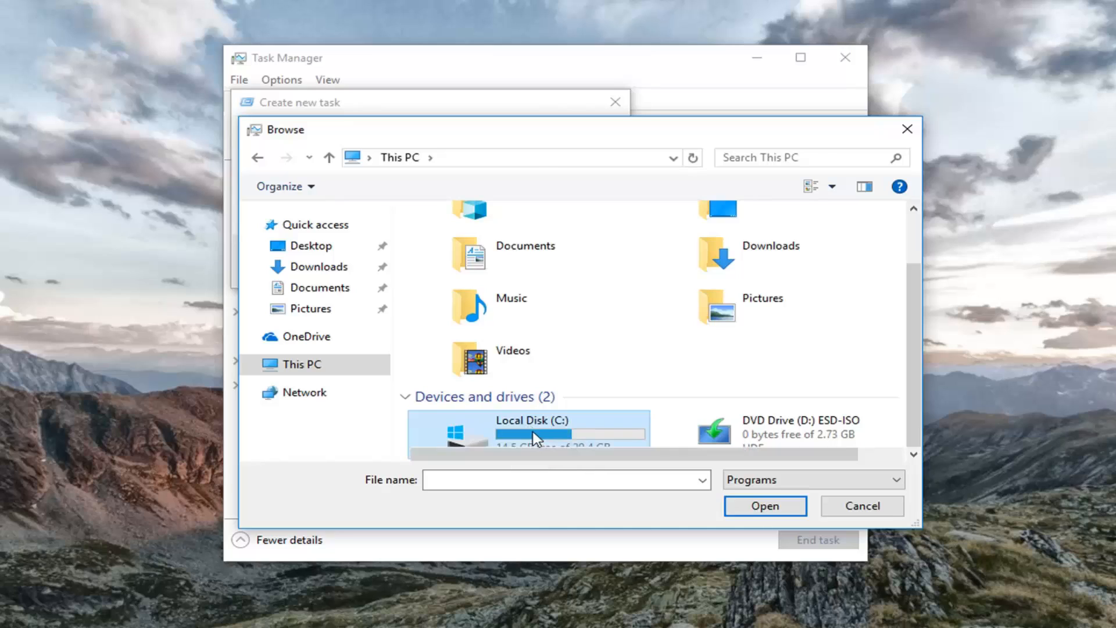
double_click(533, 434)
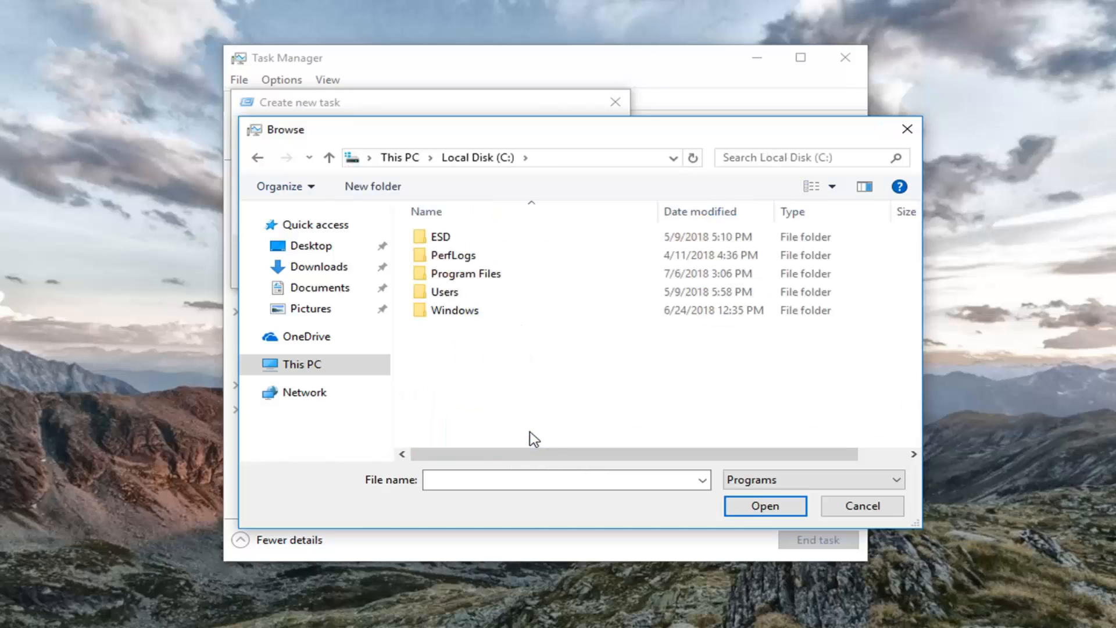
mouse_move(488, 372)
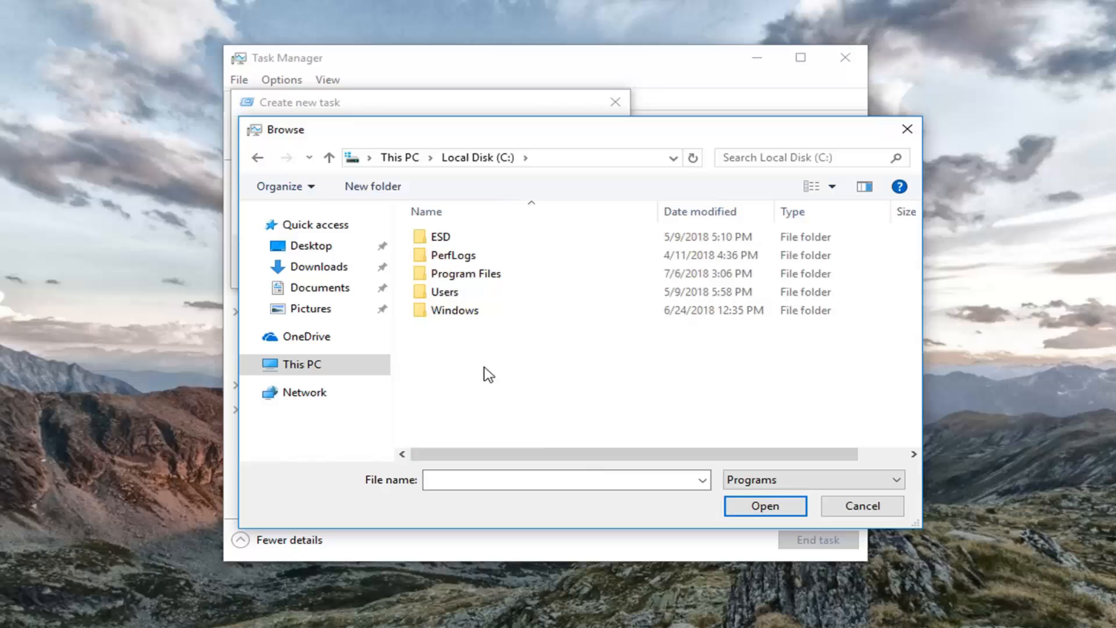
left_click(465, 274)
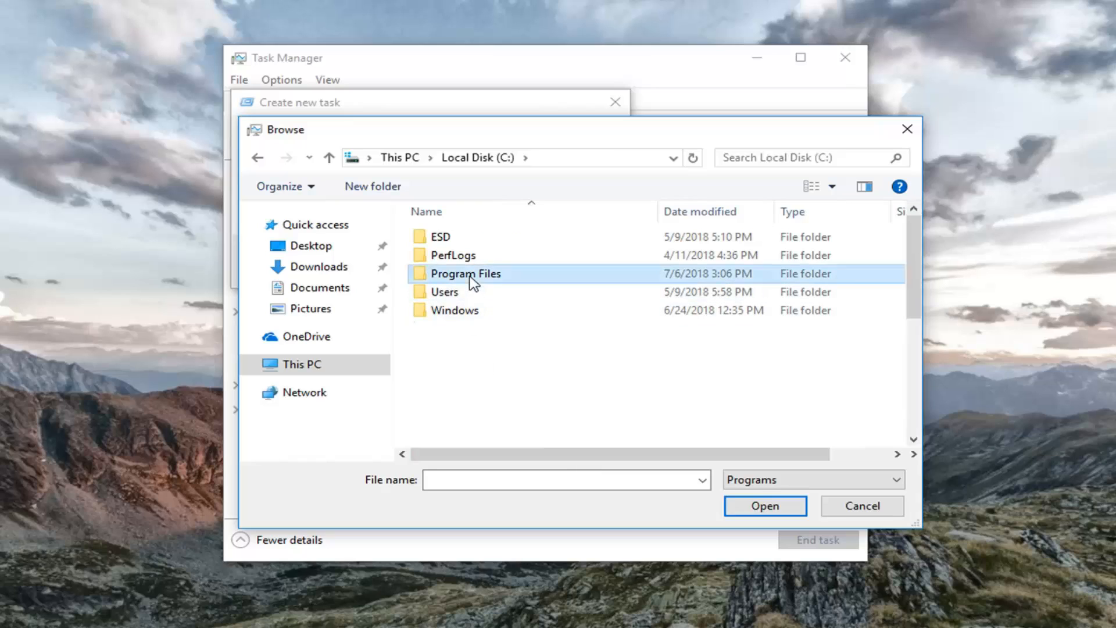
double_click(465, 273)
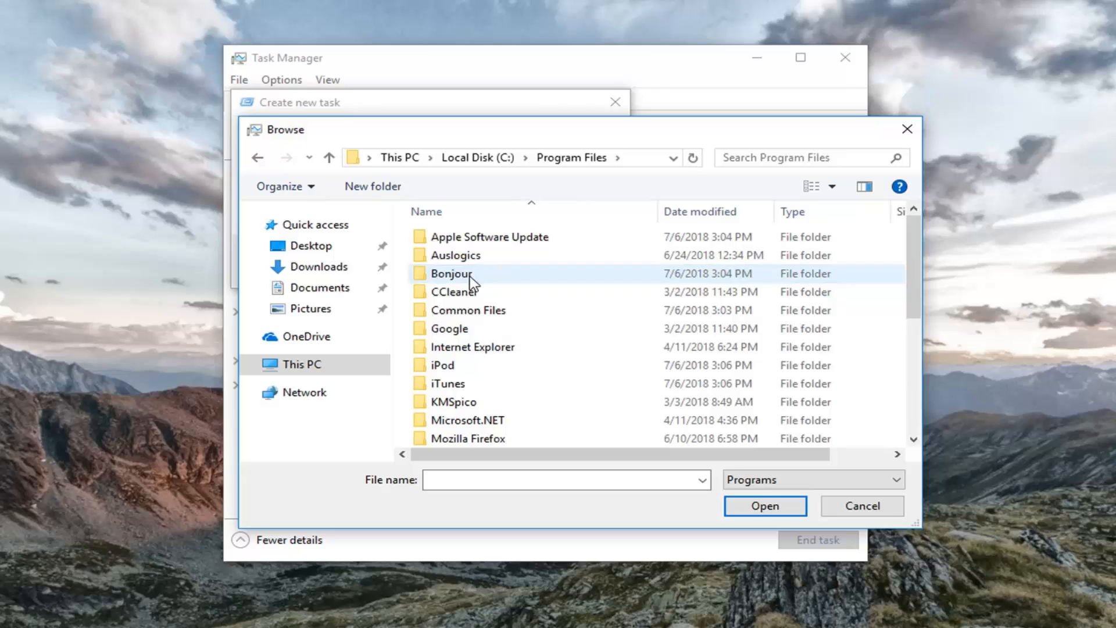
mouse_move(518, 288)
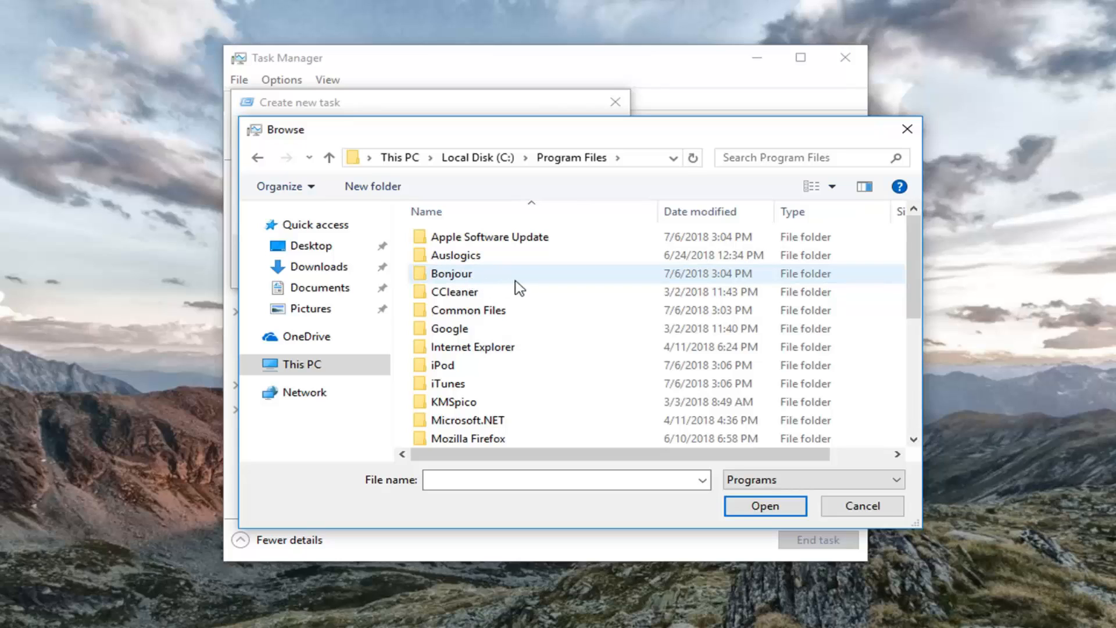
mouse_move(253, 172)
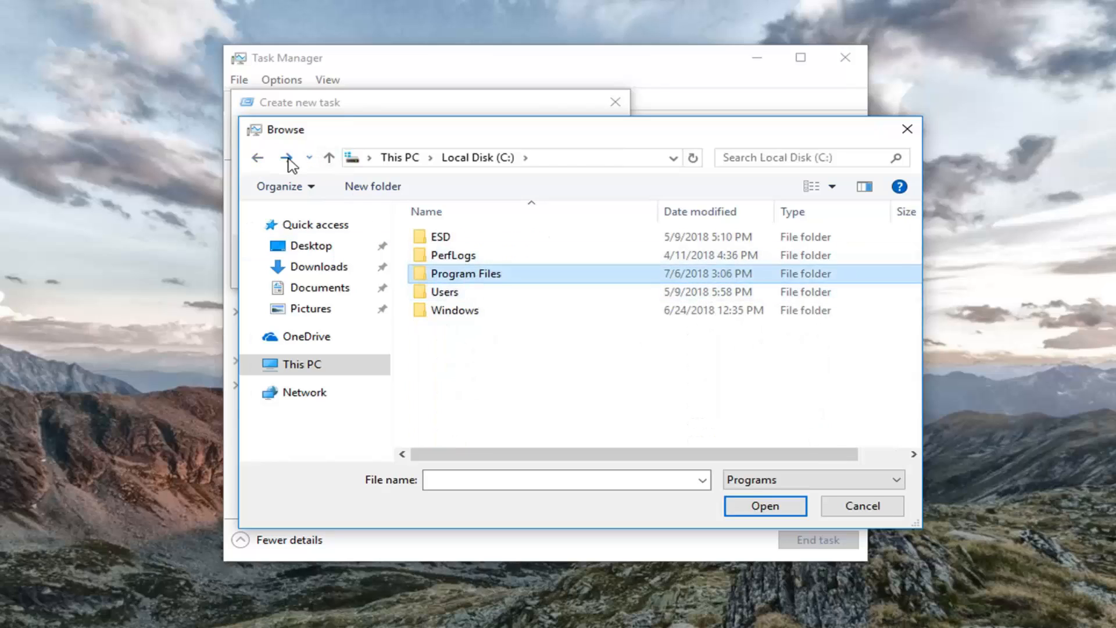
double_click(465, 273)
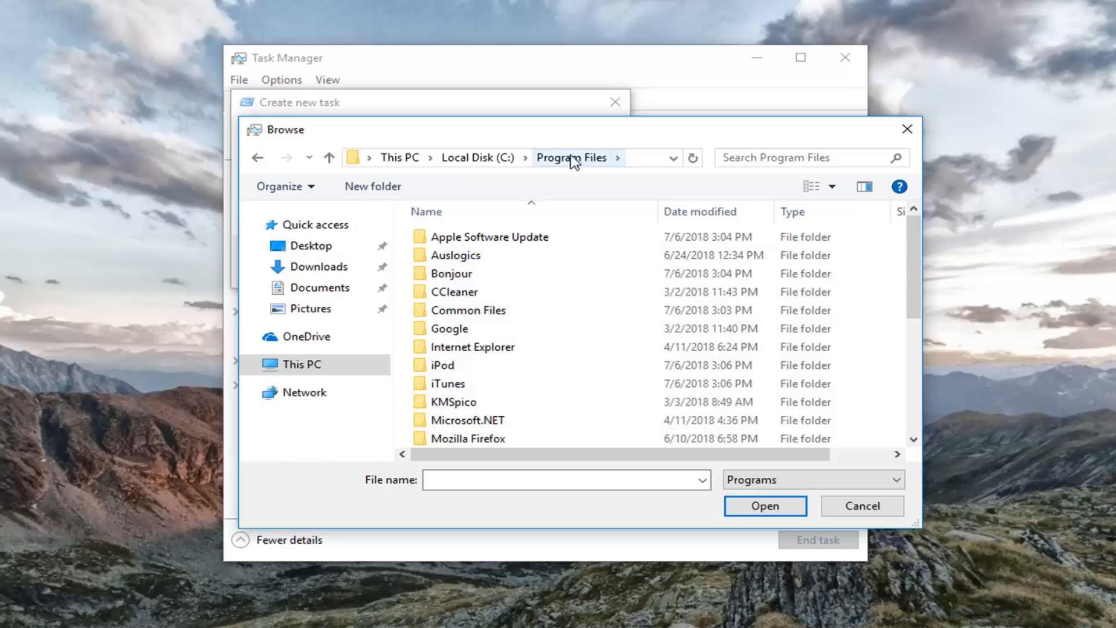
mouse_move(700, 239)
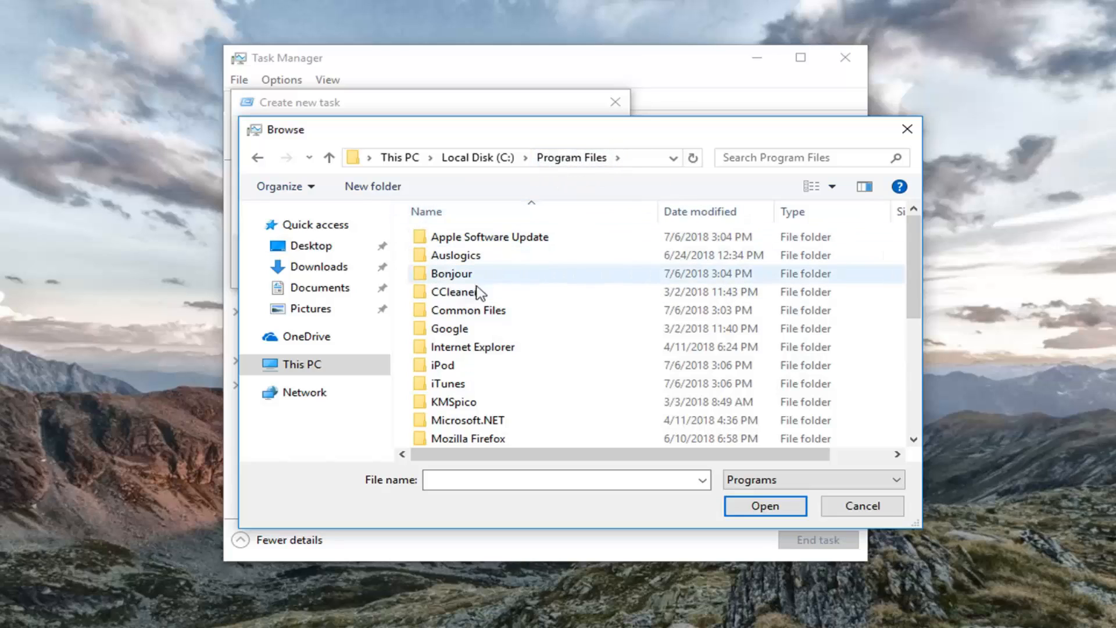
Step: Go into Common Files\Apple\Mobile Device Support and select the ATH application
double_click(467, 310)
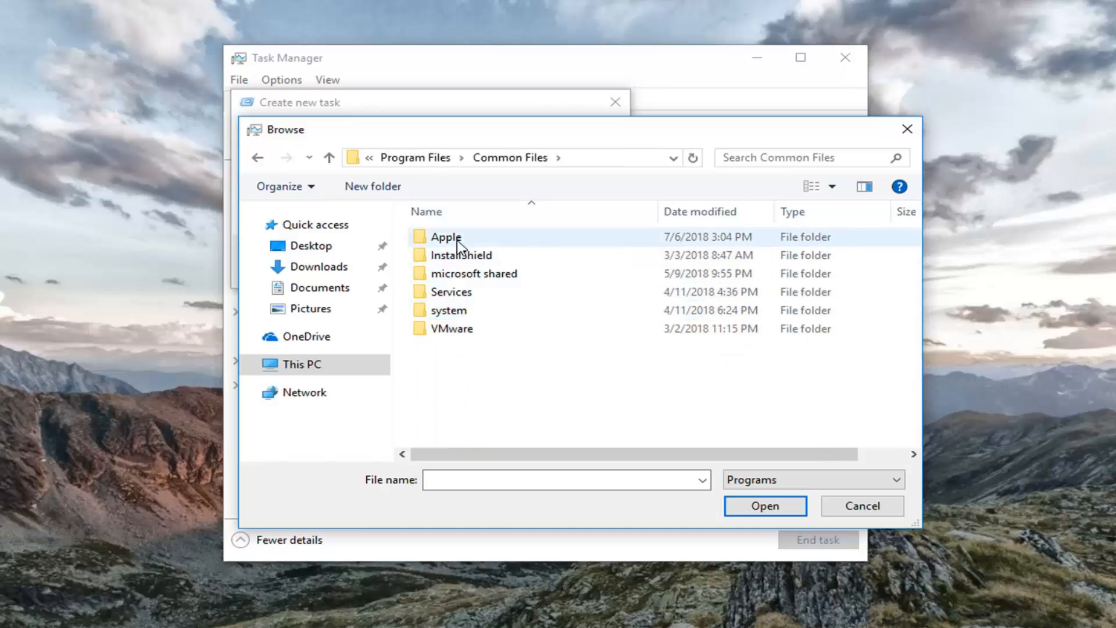
double_click(445, 237)
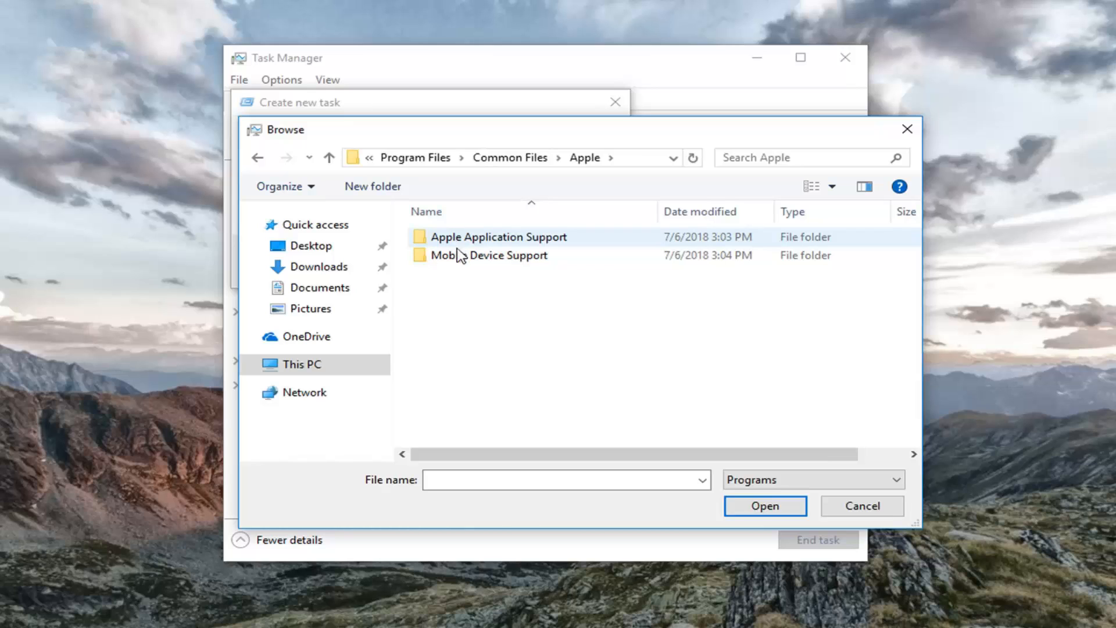
double_click(489, 254)
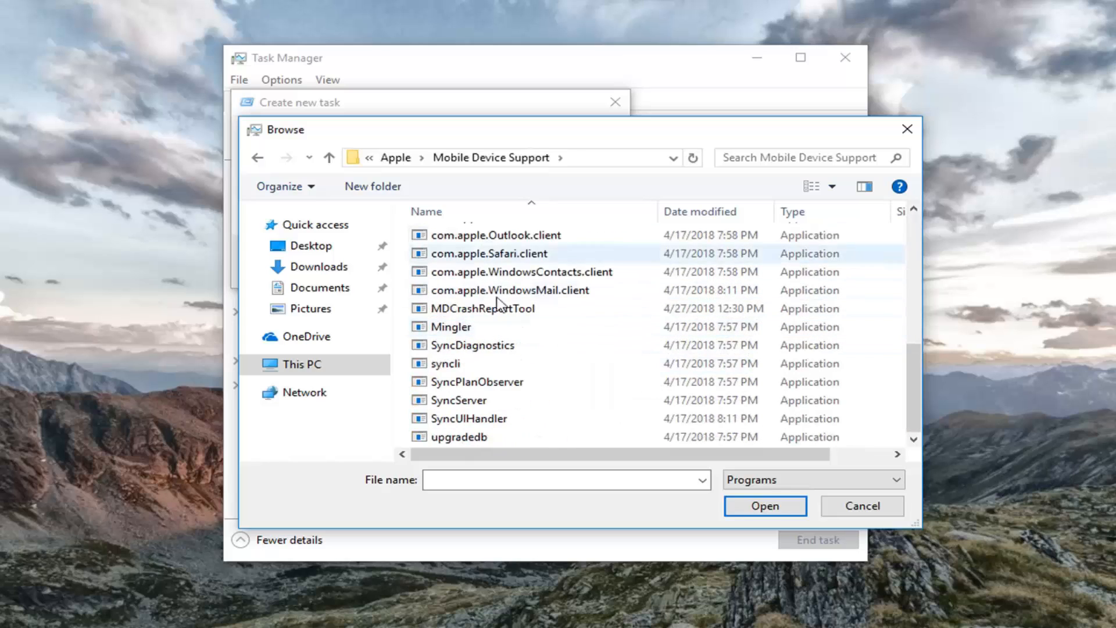
scroll("up", 3)
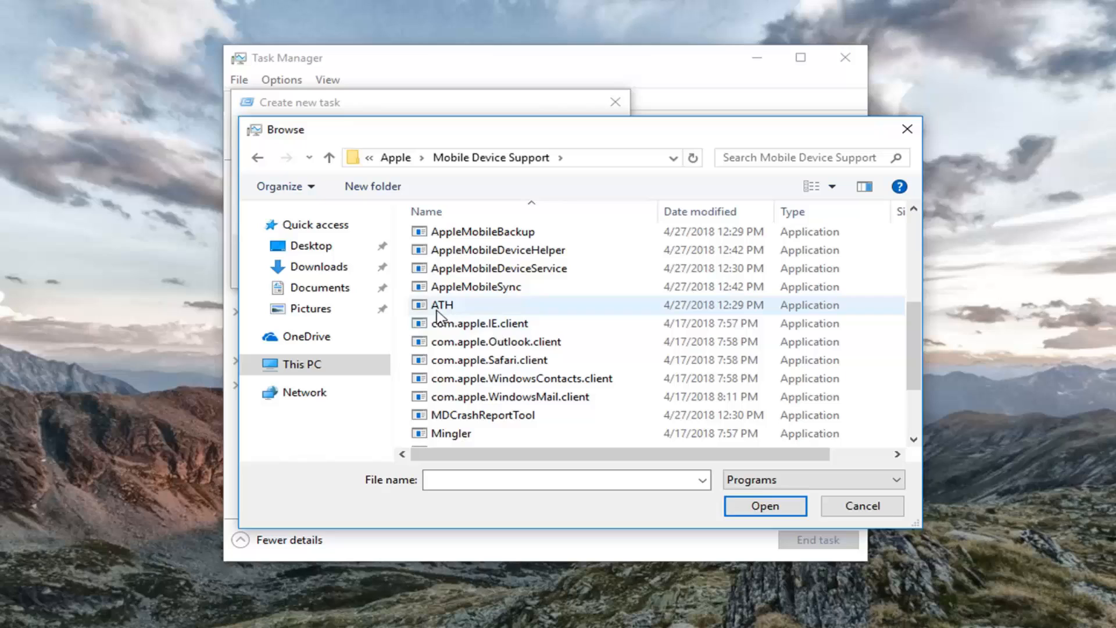
left_click(441, 304)
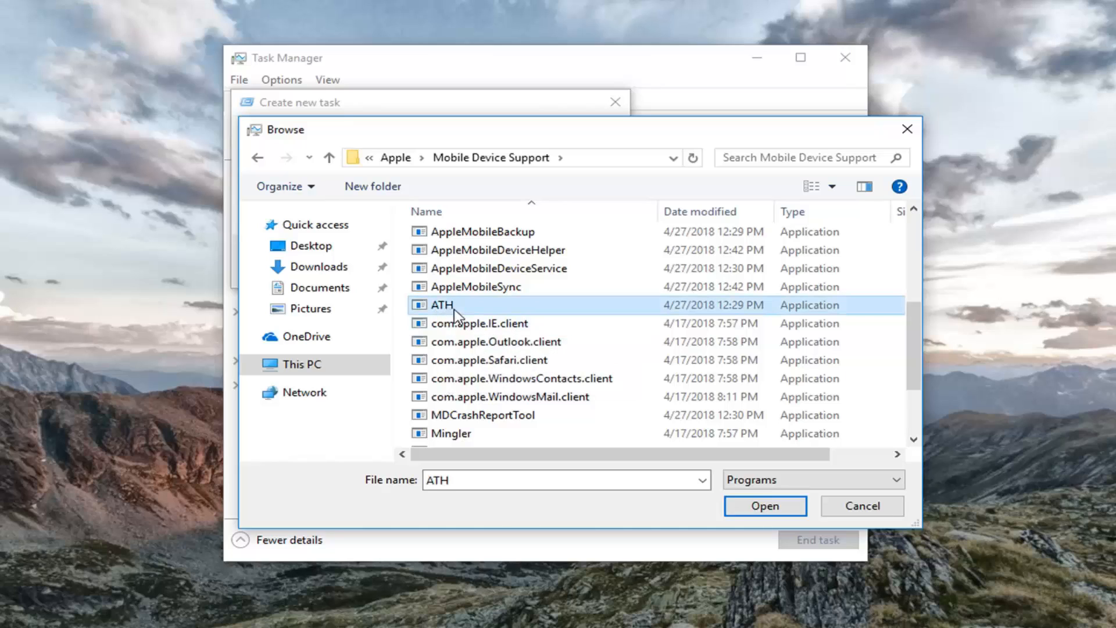
mouse_move(455, 315)
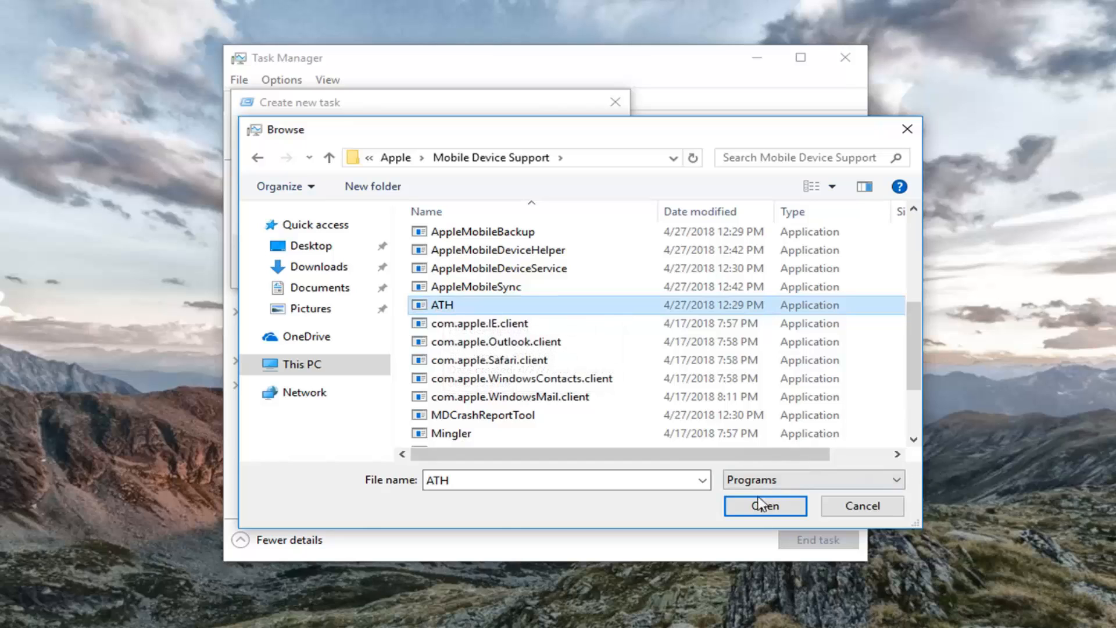
Step: Run ATH as the new task with administrative privileges and close Task Manager
left_click(764, 506)
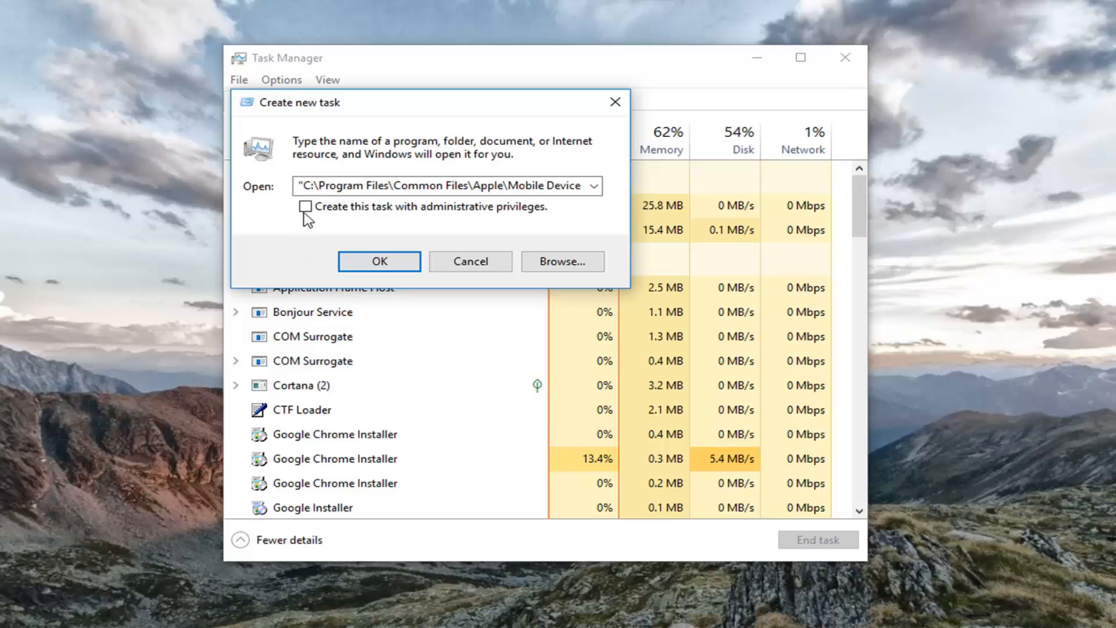
left_click(307, 207)
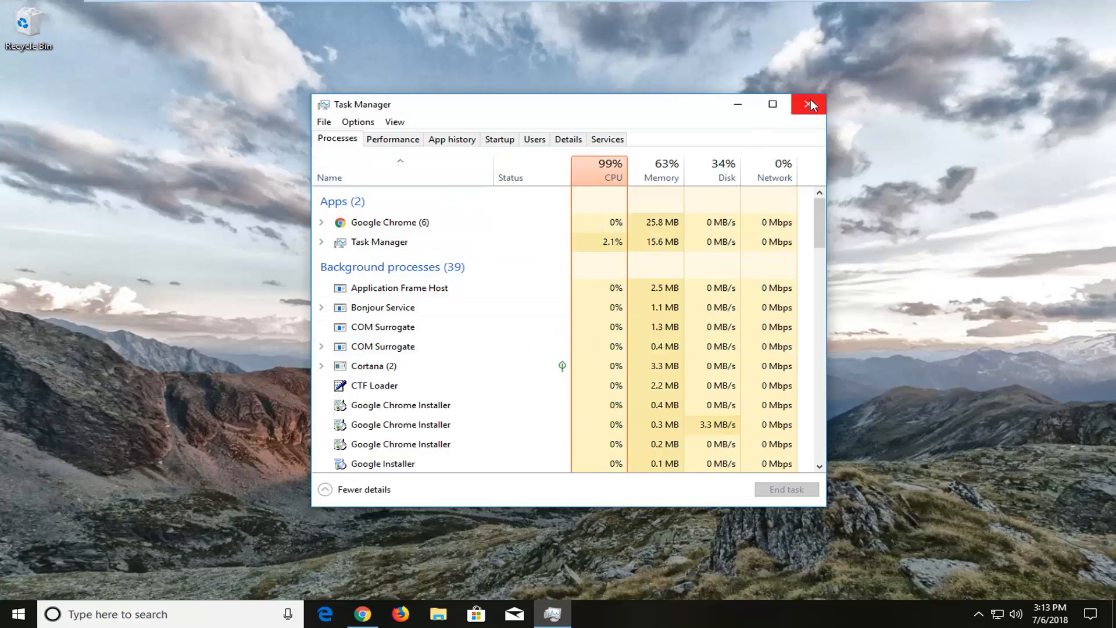
left_click(808, 104)
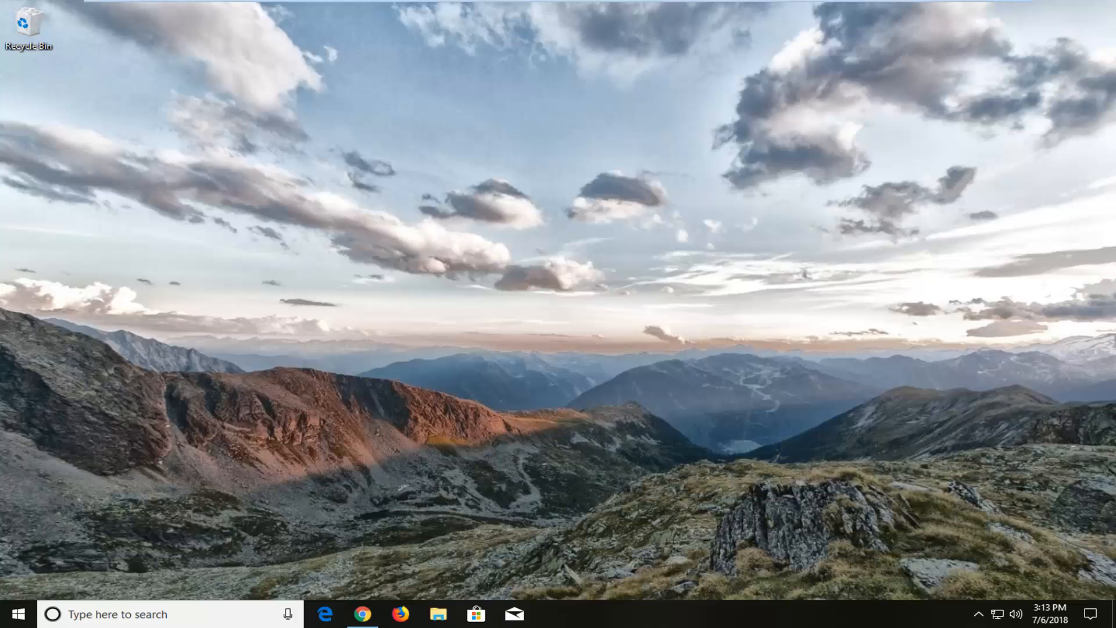